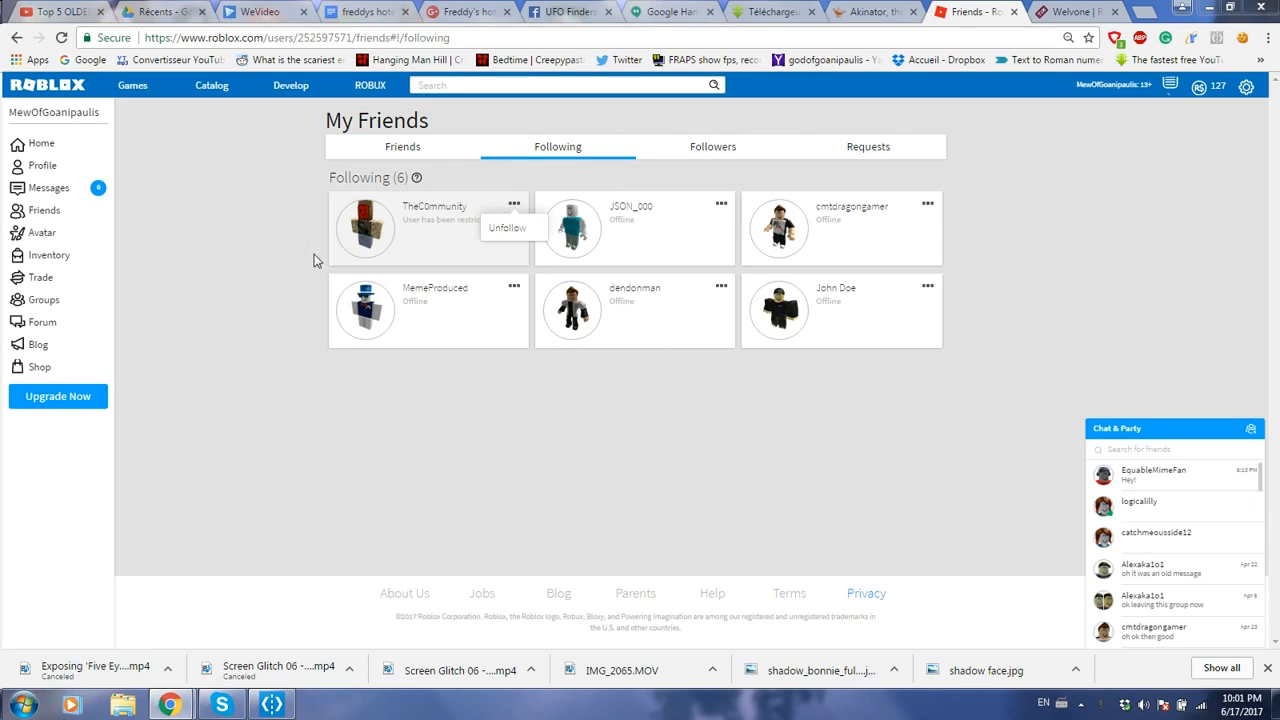
pyautogui.moveTo(432, 174)
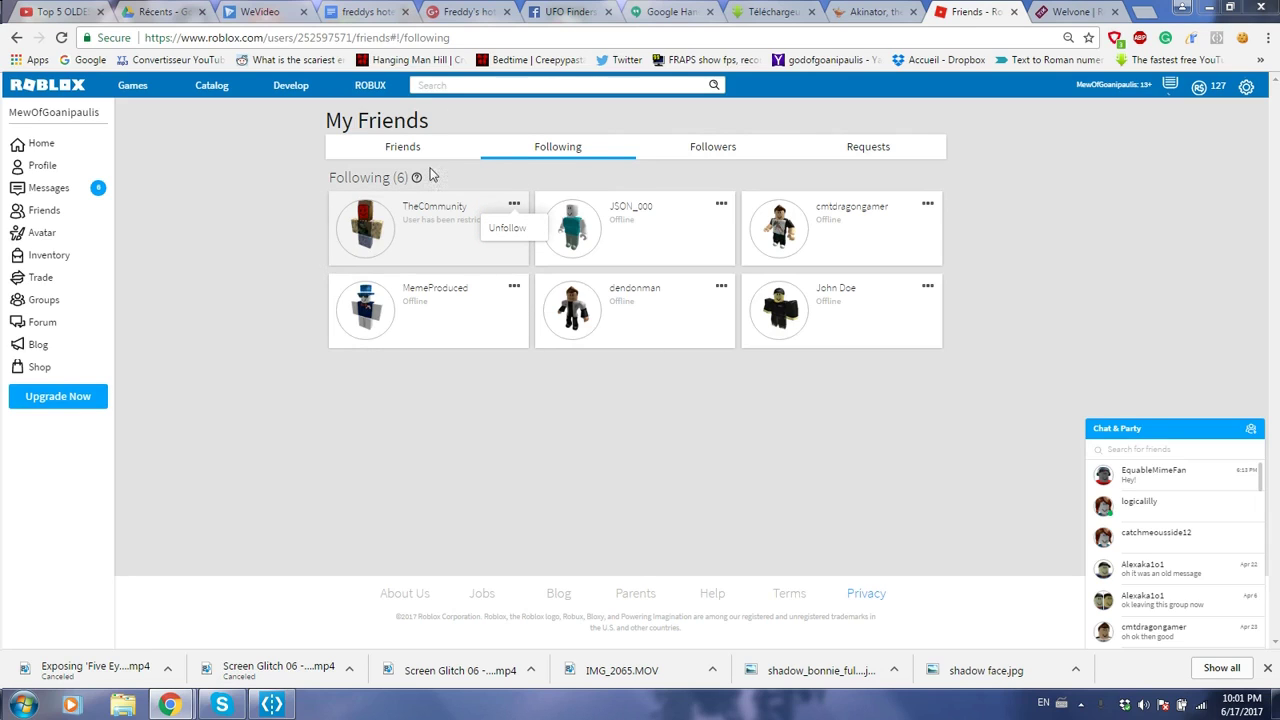
pyautogui.moveTo(475, 218)
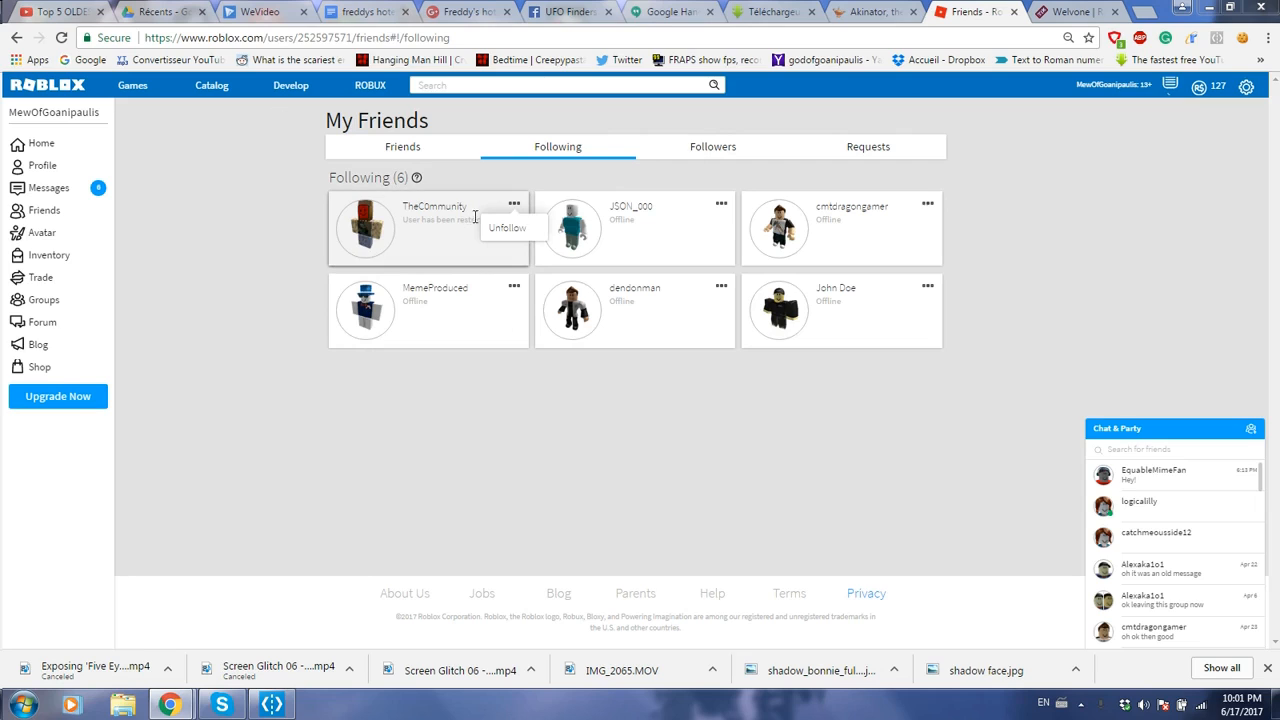
pyautogui.moveTo(413, 205)
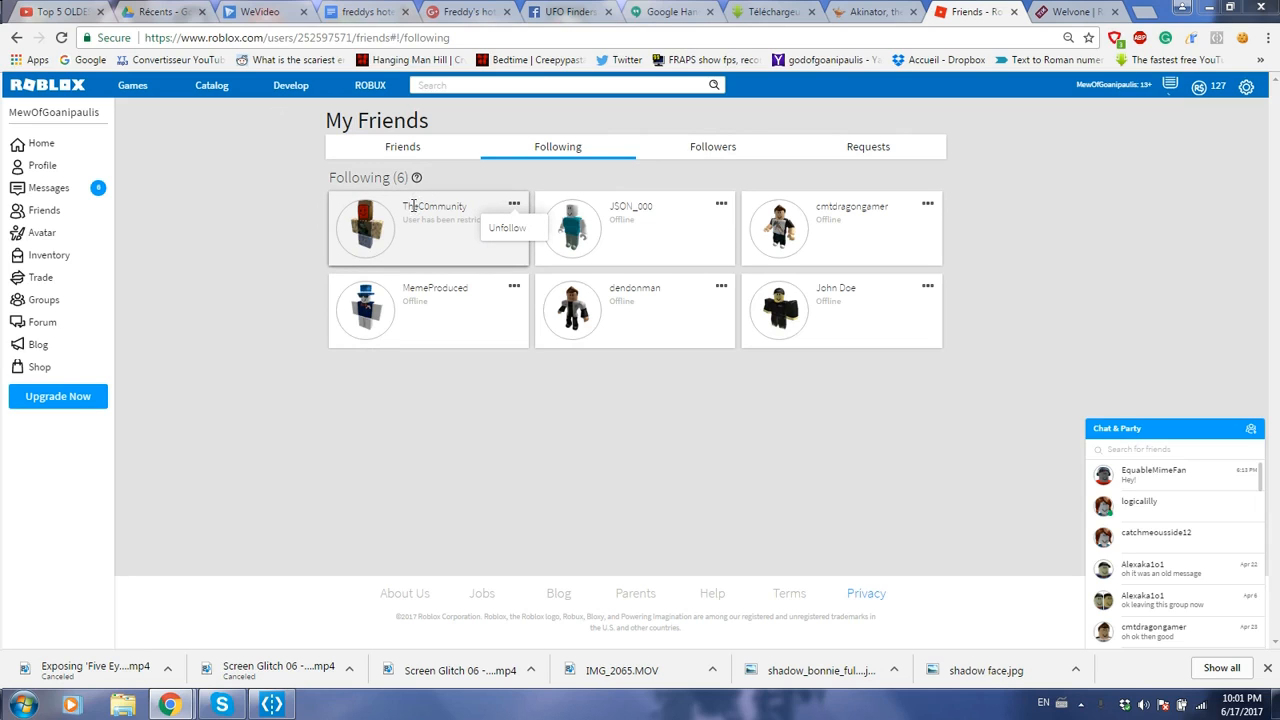
pyautogui.moveTo(515, 205)
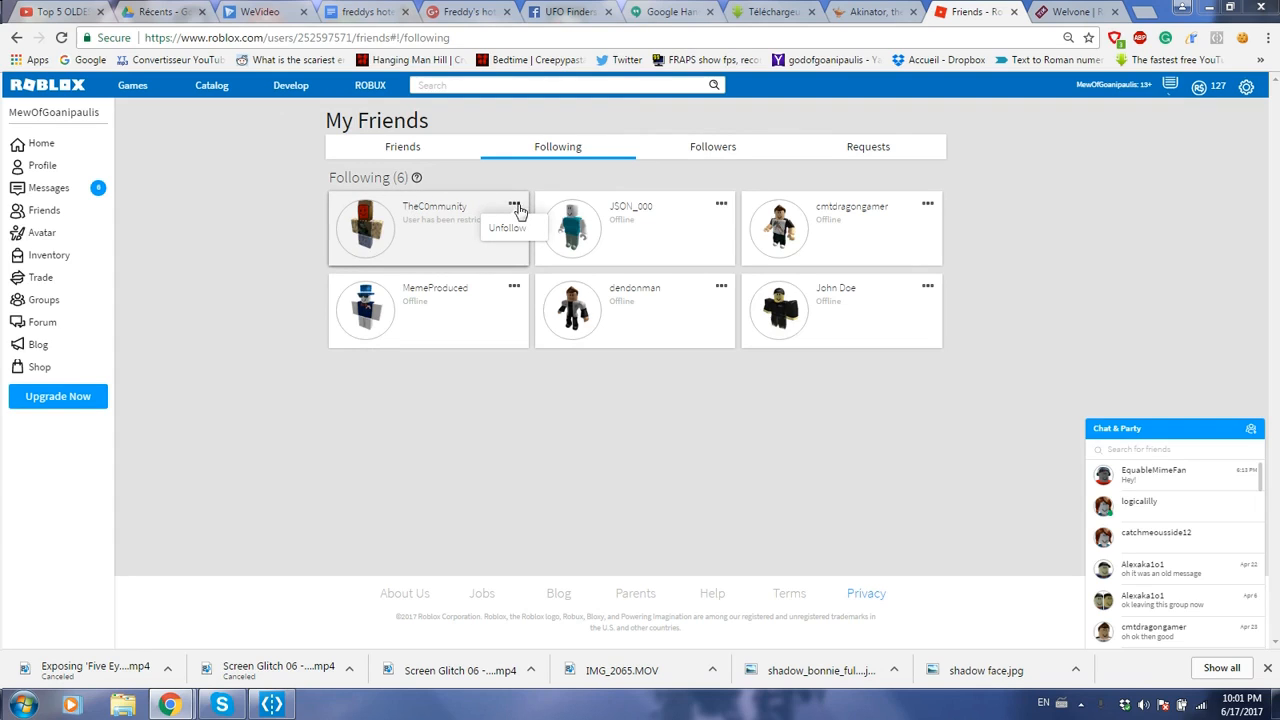
pyautogui.moveTo(285, 233)
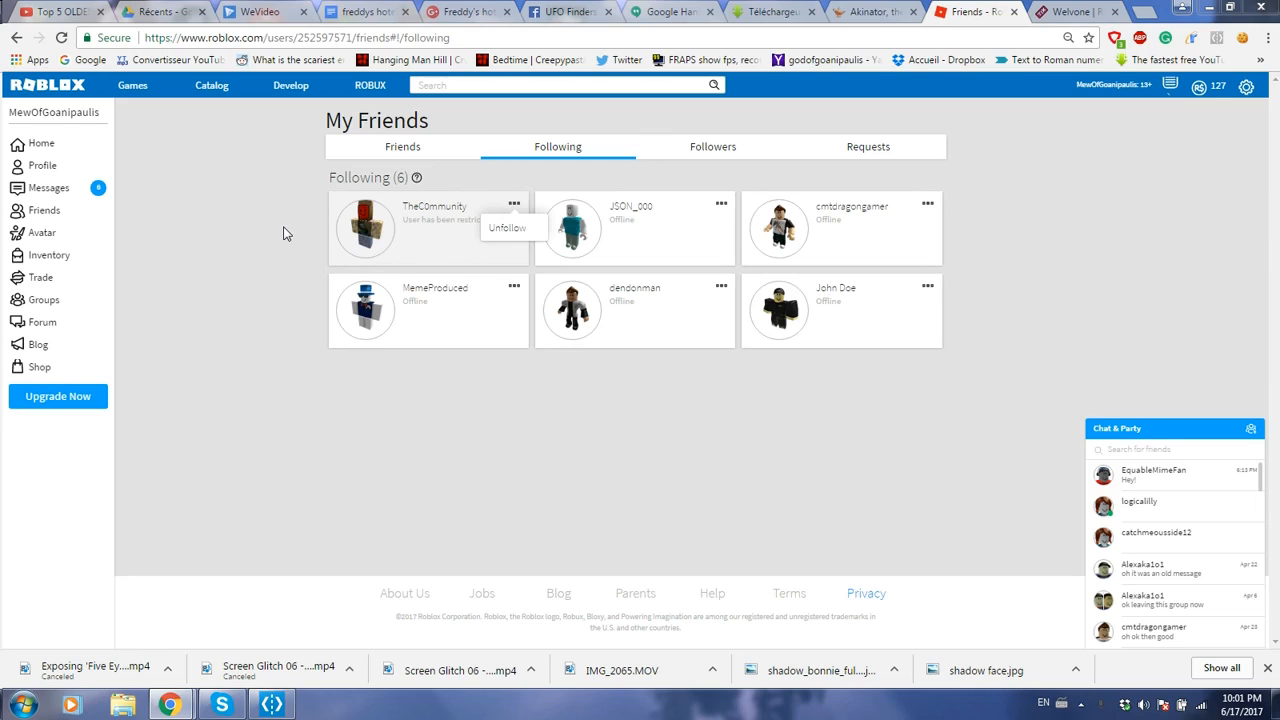
pyautogui.moveTo(390, 240)
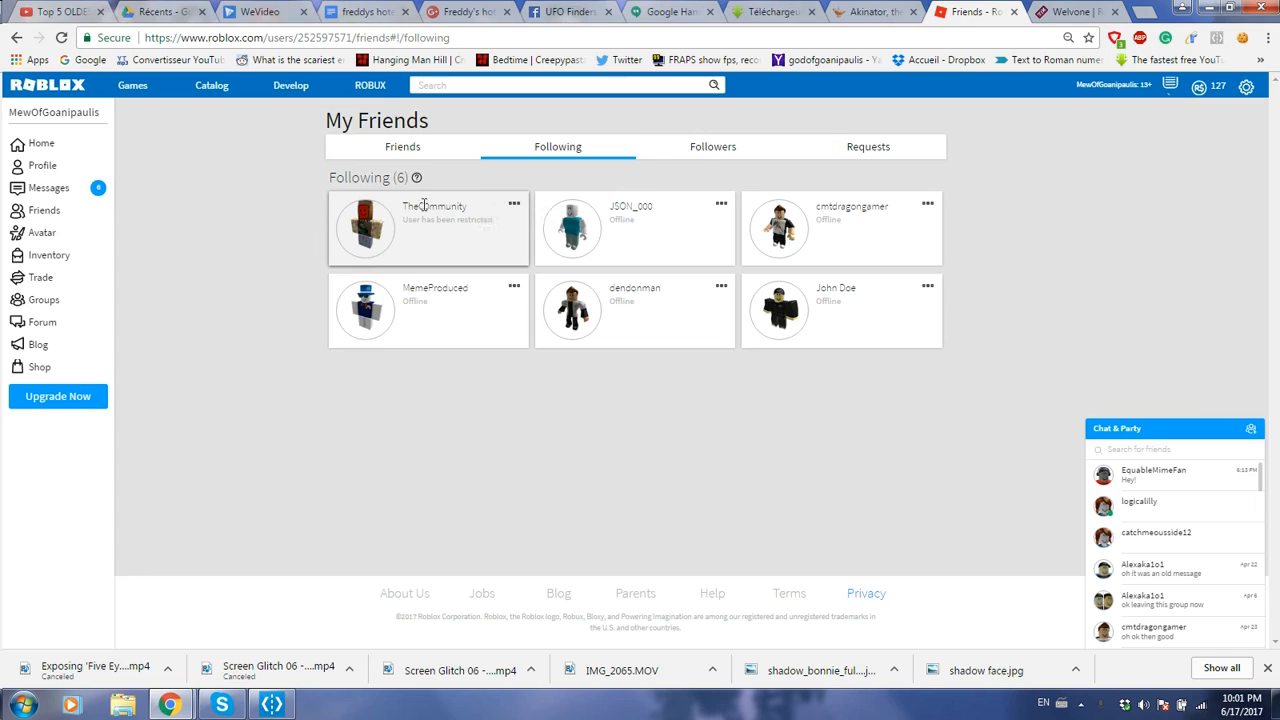
pyautogui.click(514, 204)
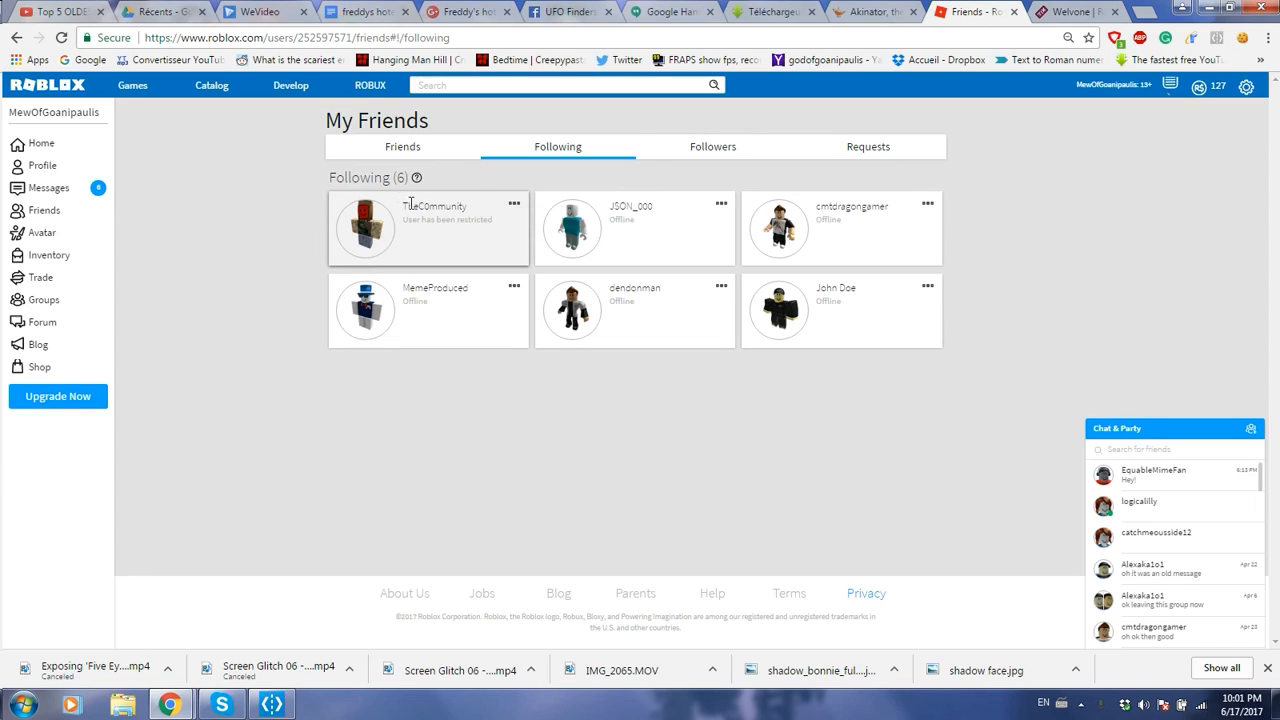
pyautogui.doubleClick(434, 206)
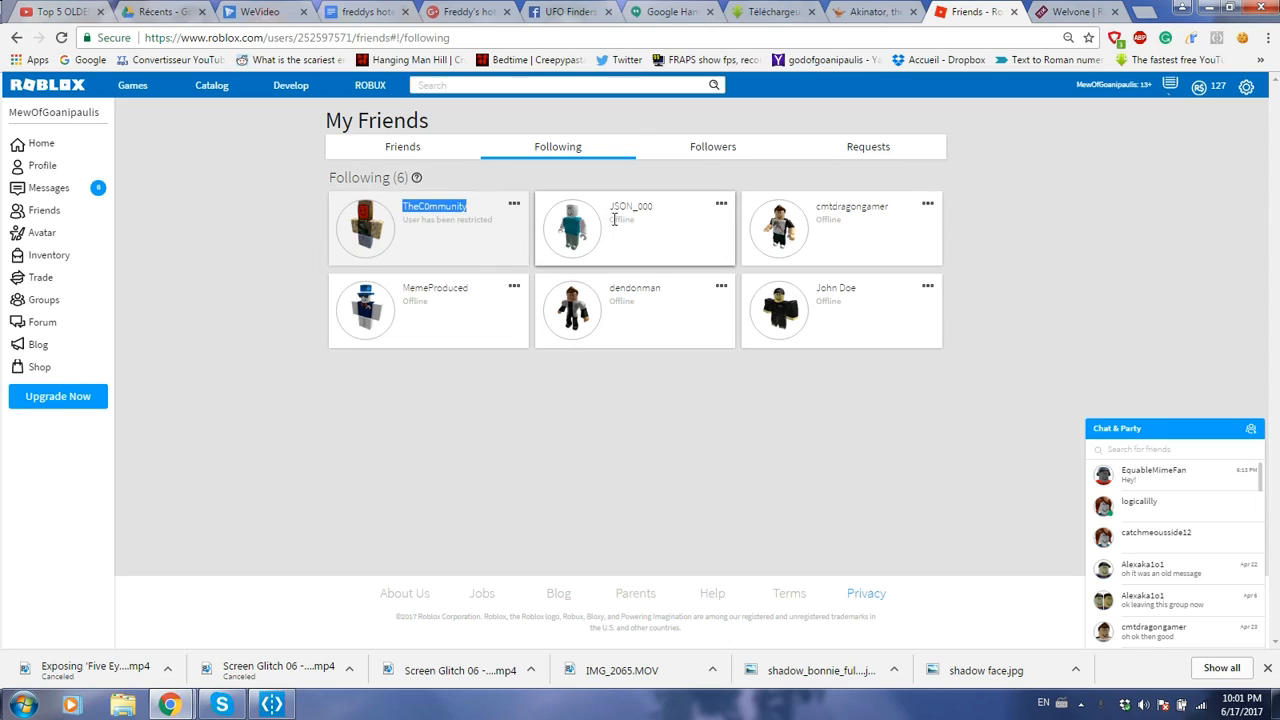
pyautogui.moveTo(435, 210)
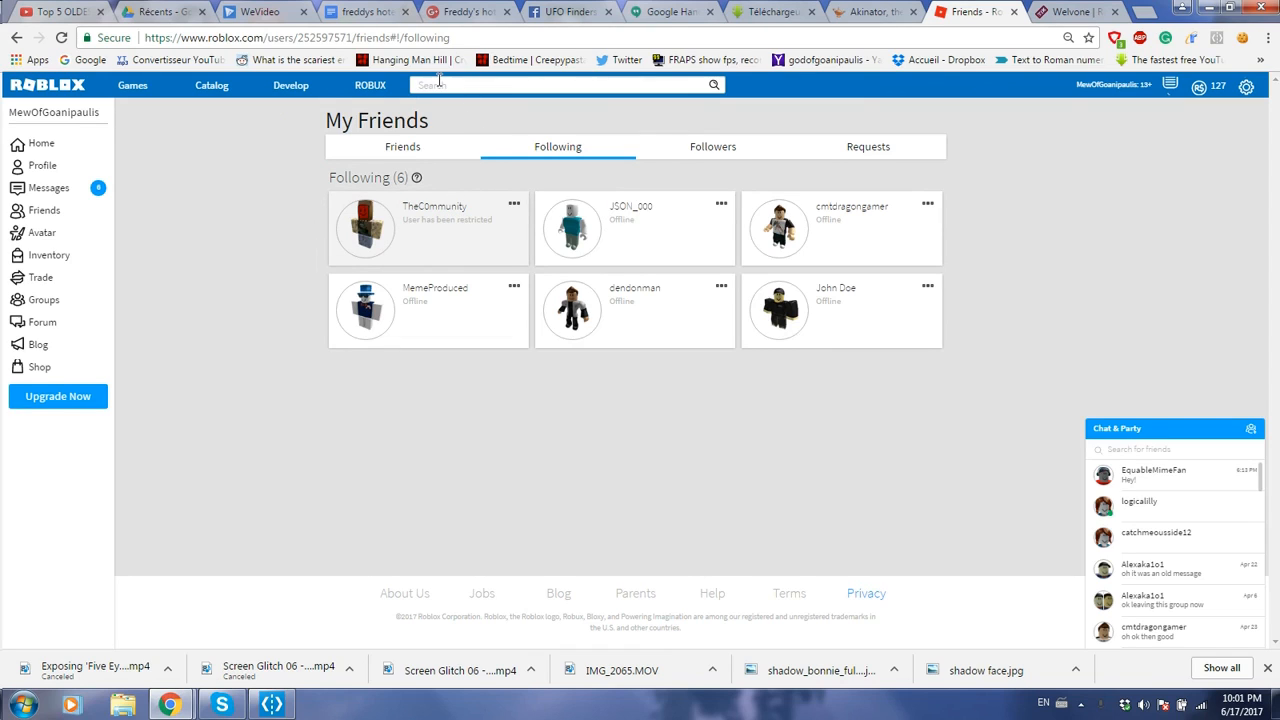
pyautogui.write('TheC0mmunity')
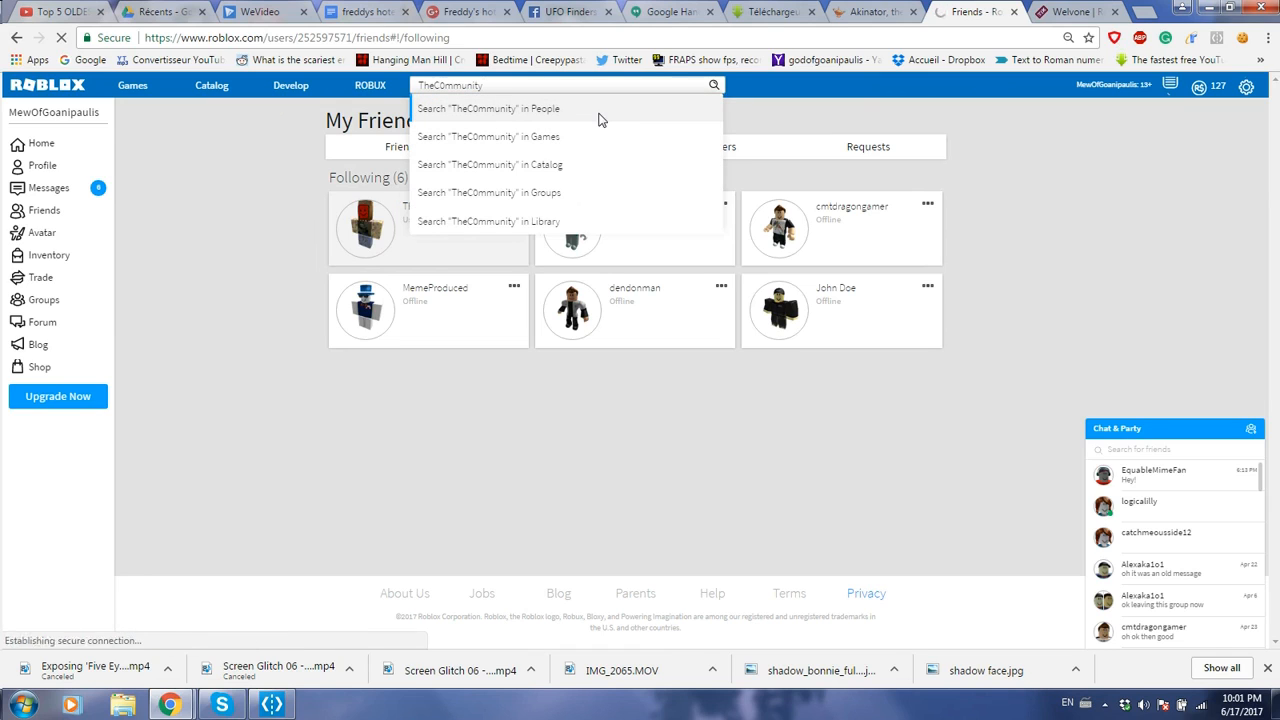
pyautogui.click(489, 108)
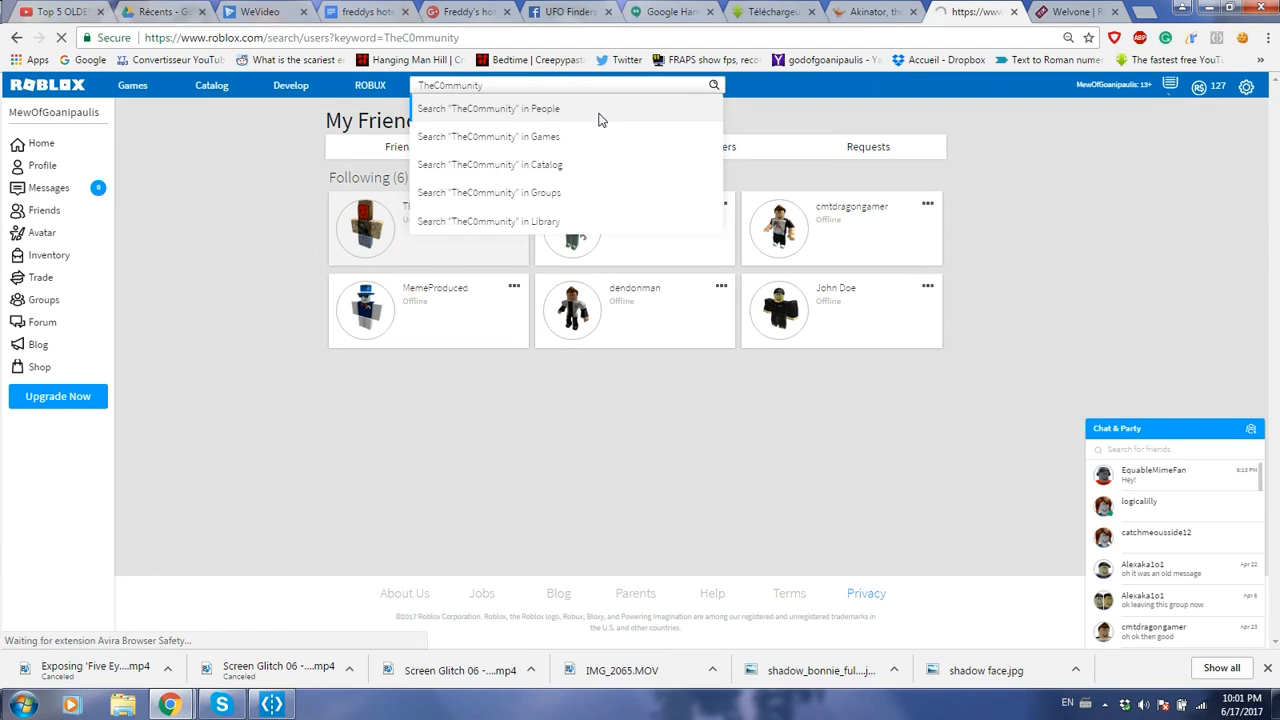
pyautogui.click(489, 108)
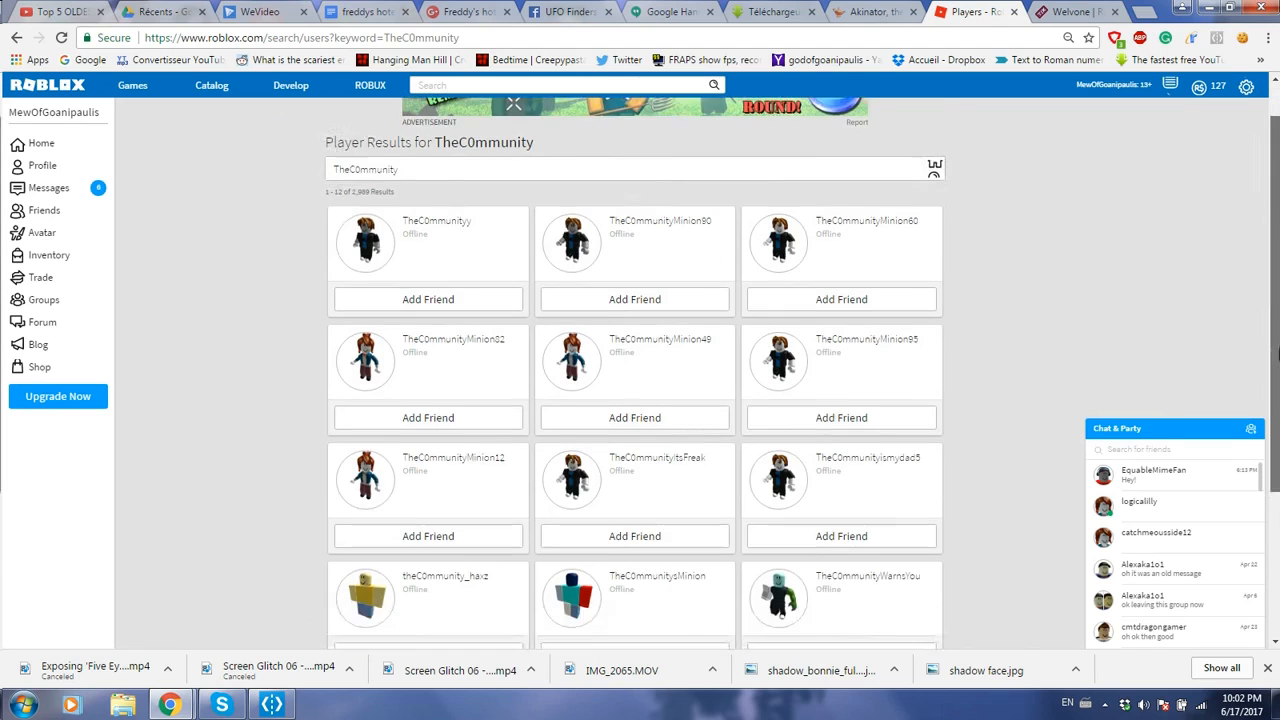
pyautogui.scroll(3)
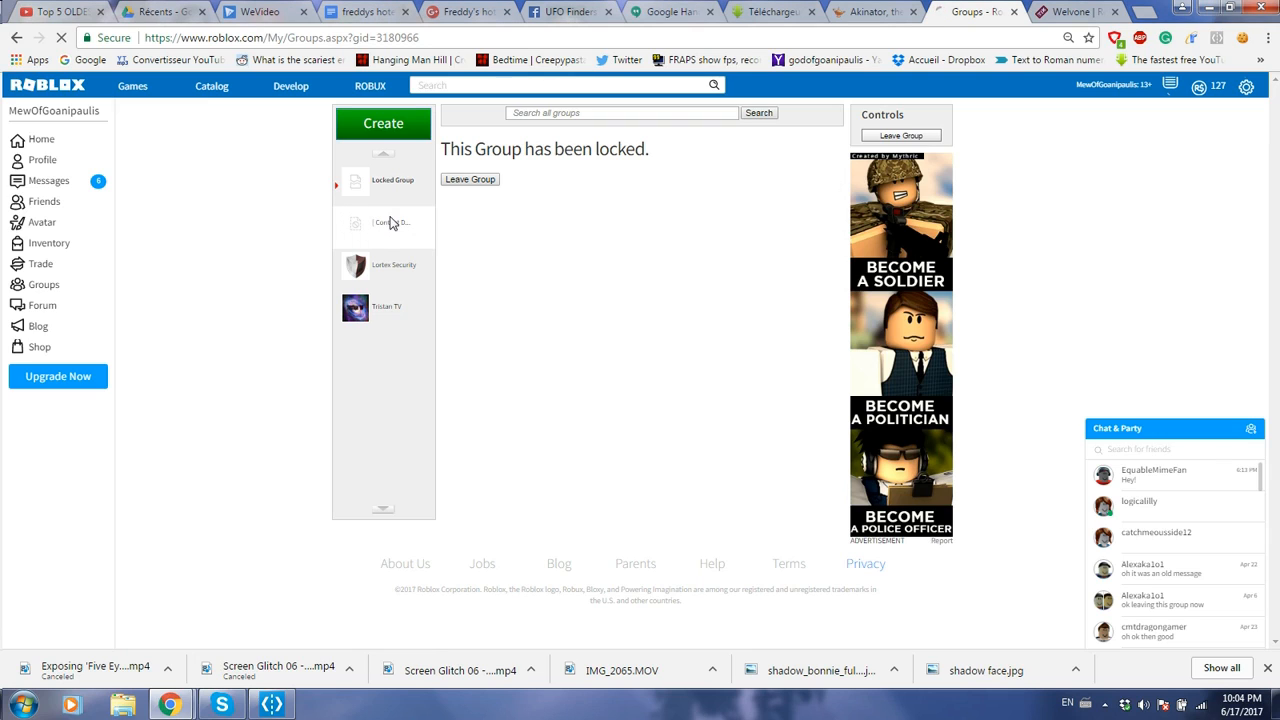
# Step: View the Content Deleted group, then go back to the Locked Group page
pyautogui.click(390, 222)
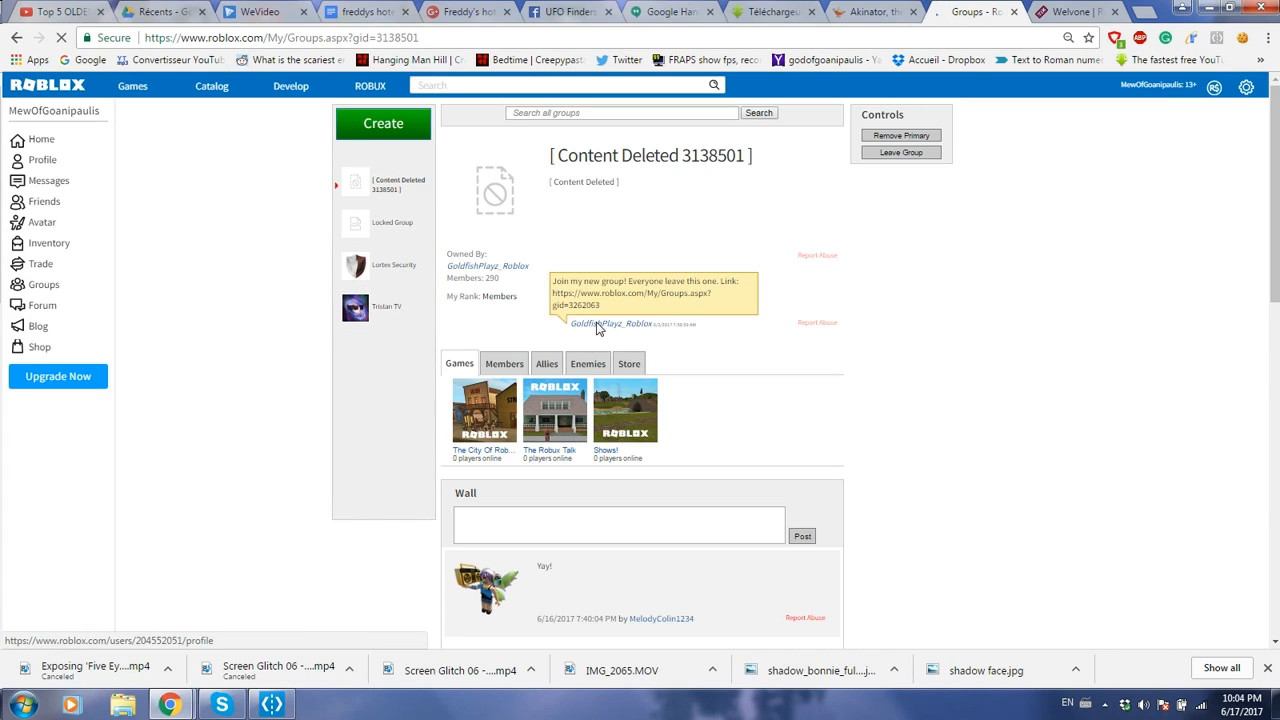
pyautogui.moveTo(639, 275)
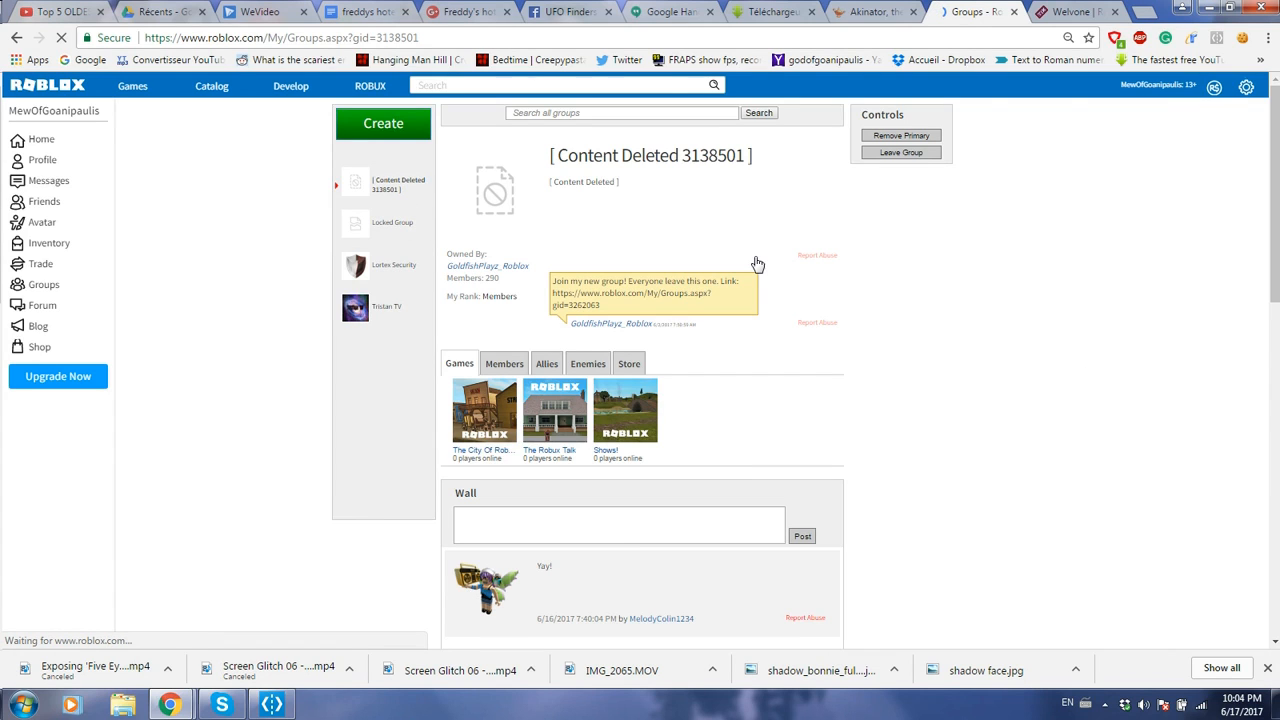
pyautogui.moveTo(367, 229)
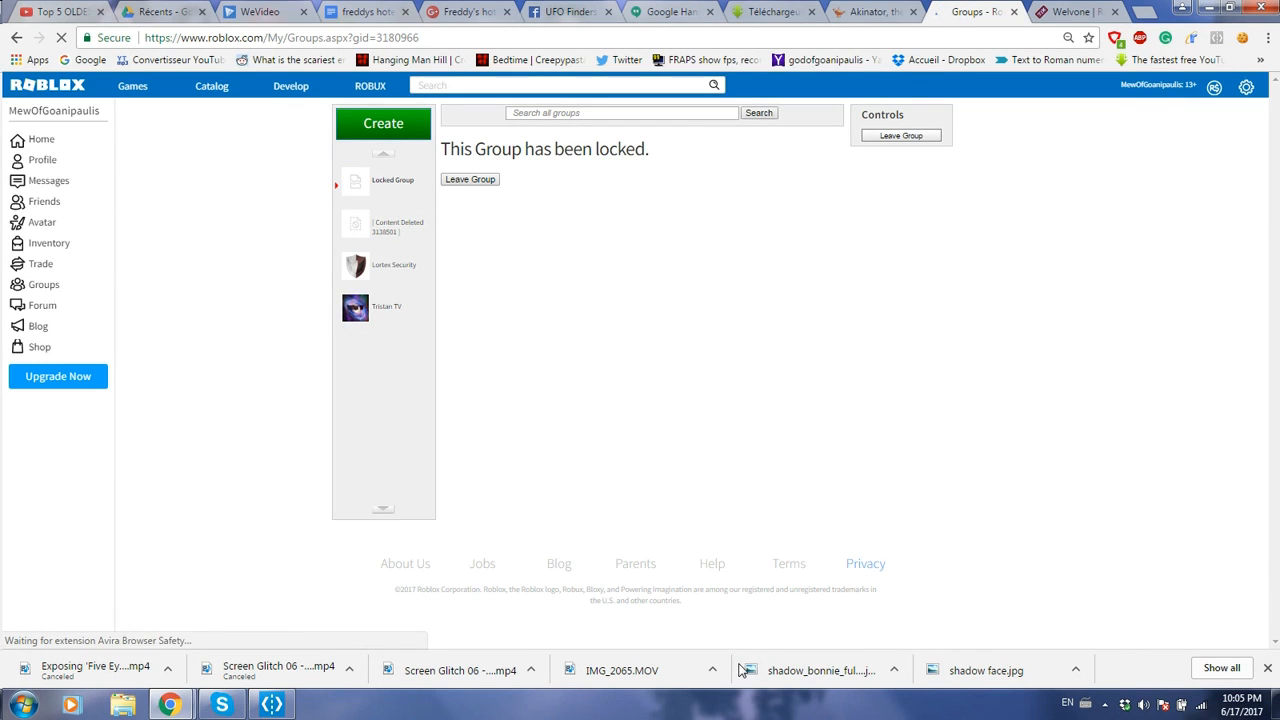
pyautogui.click(1185, 85)
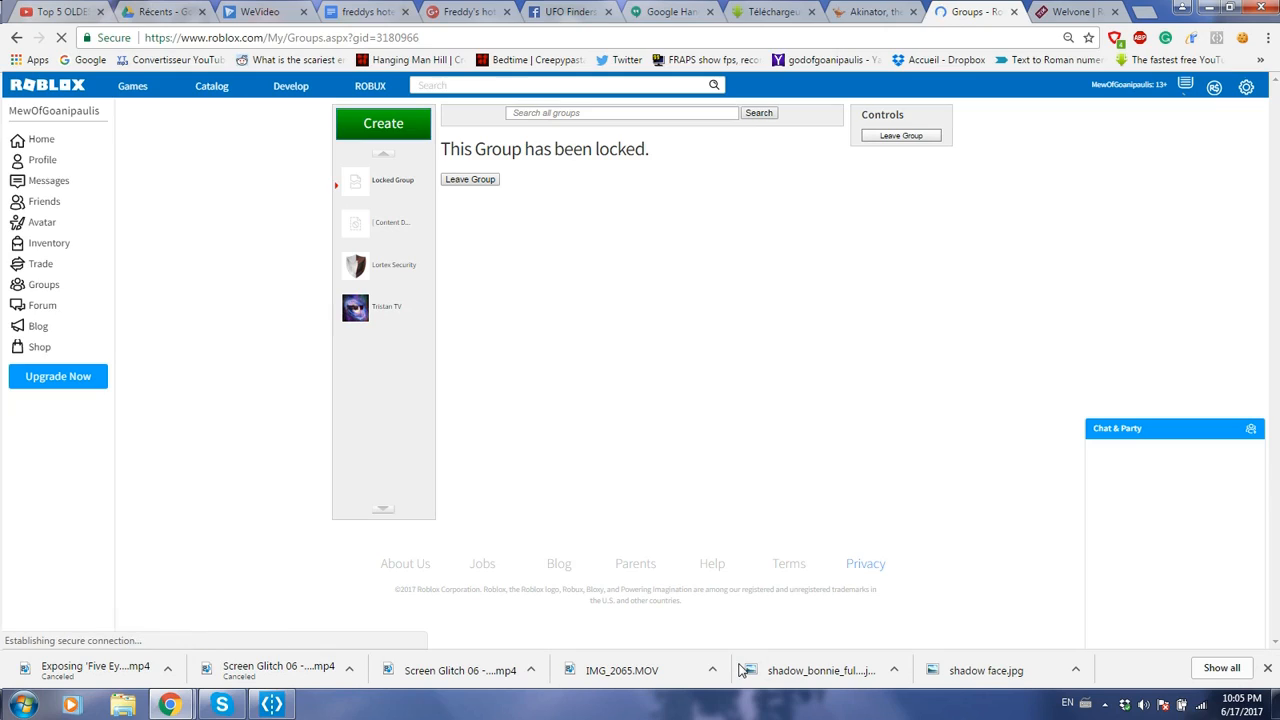